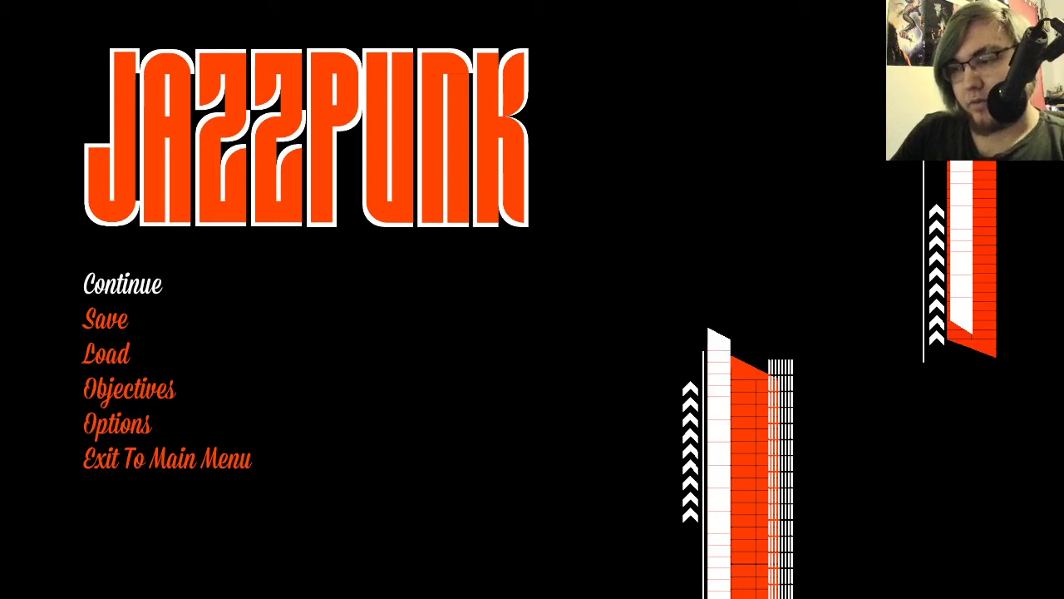
pyautogui.click(123, 283)
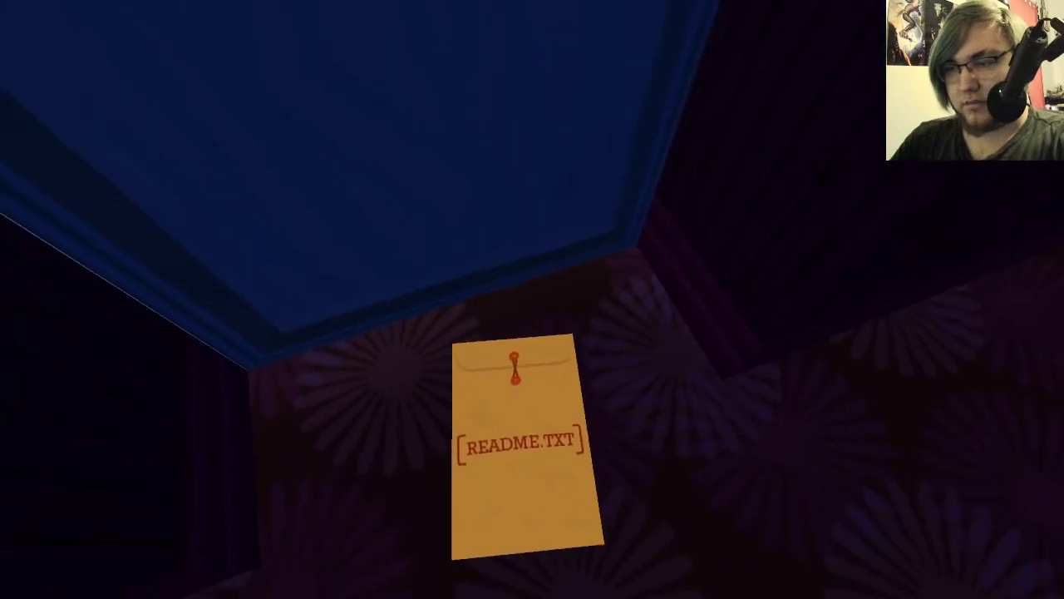
pyautogui.click(519, 446)
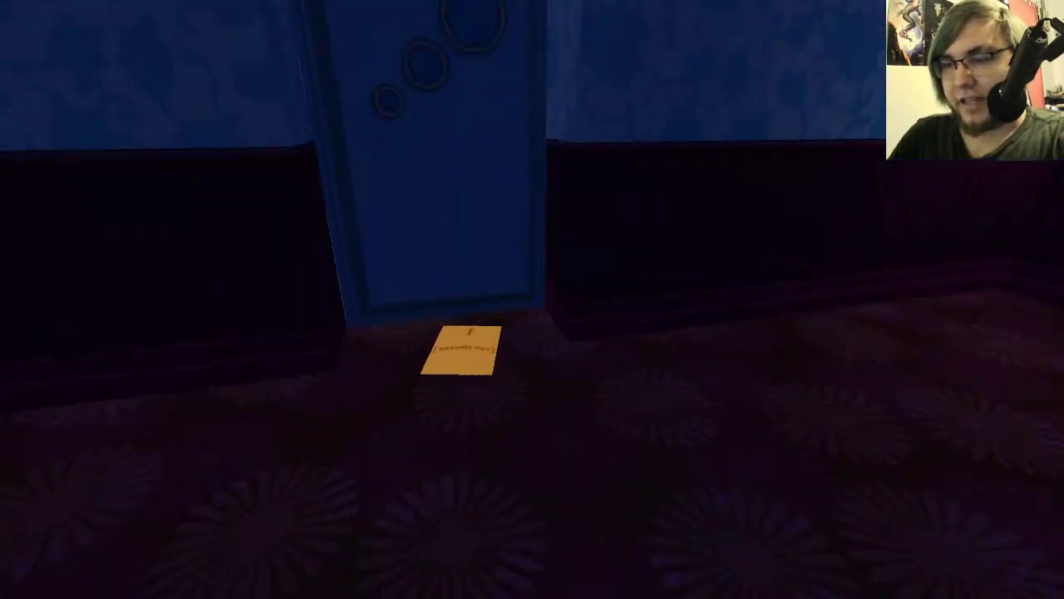
pyautogui.click(462, 353)
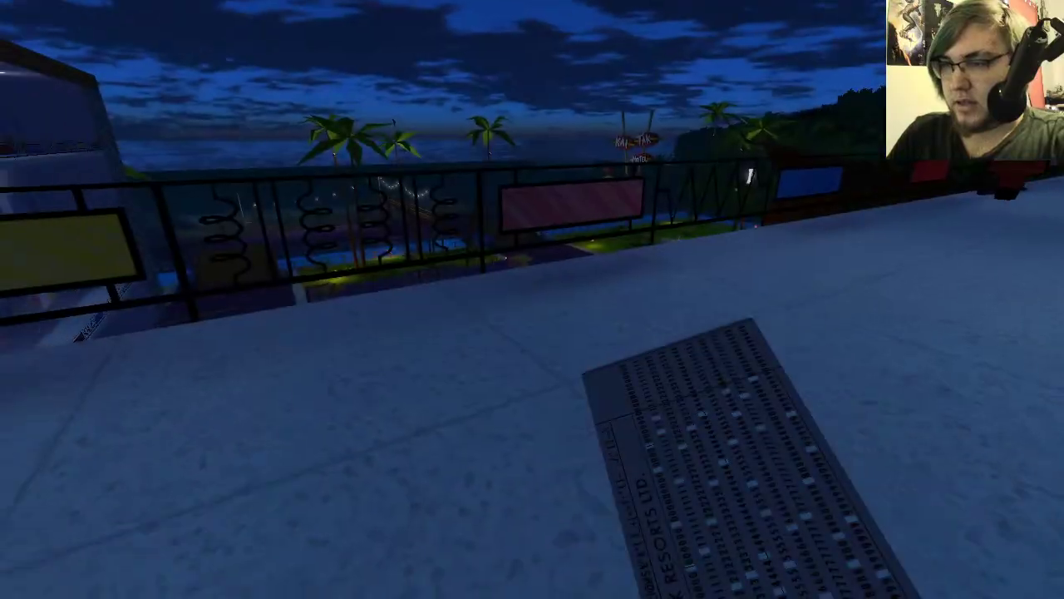
pyautogui.moveTo(533, 299)
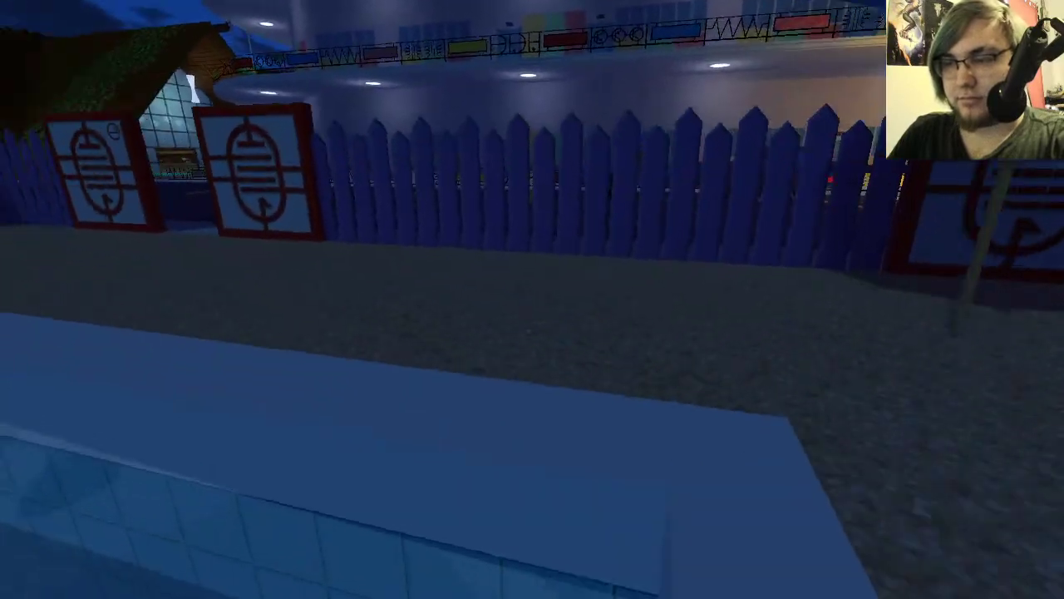
pyautogui.moveTo(532, 300)
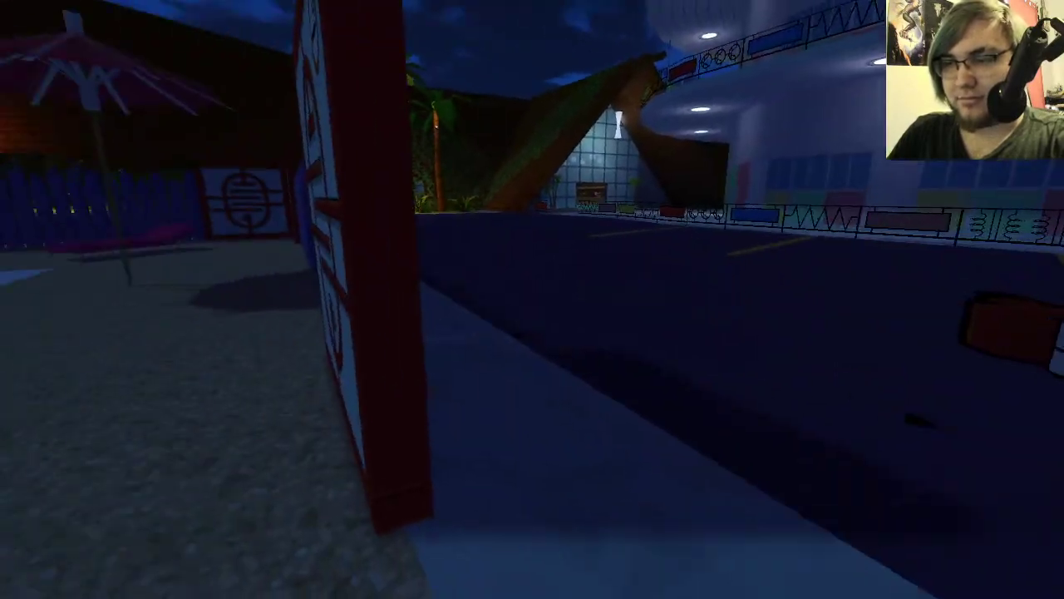
pyautogui.moveTo(533, 300)
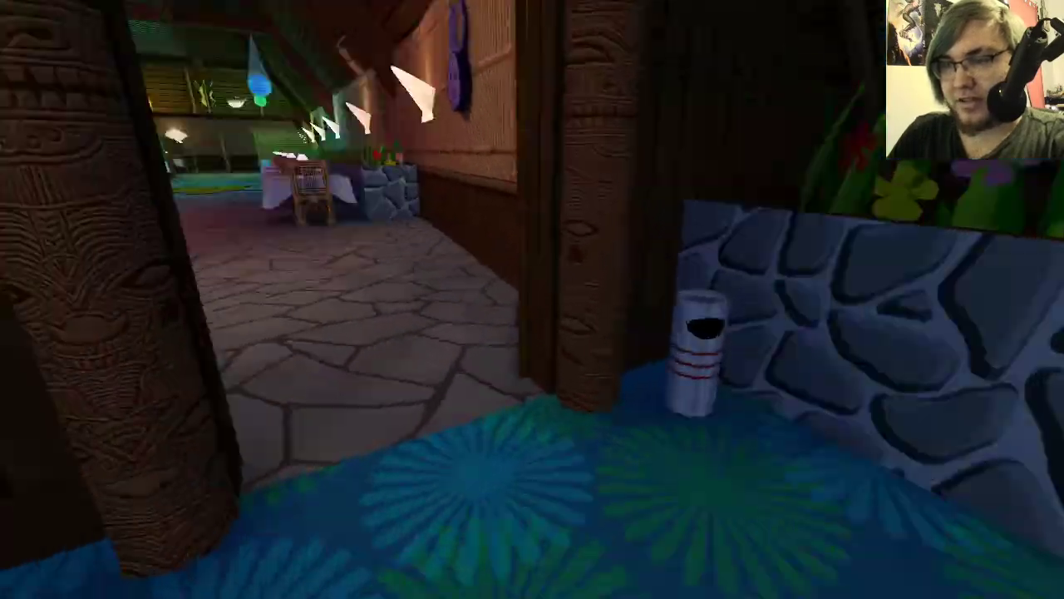
pyautogui.moveTo(532, 300)
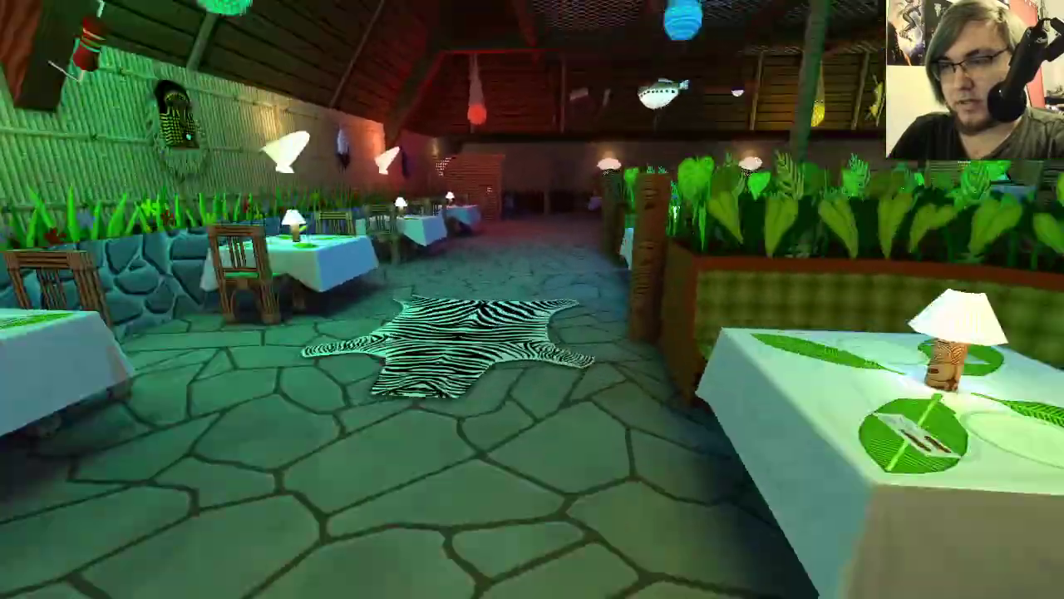
pyautogui.moveTo(532, 299)
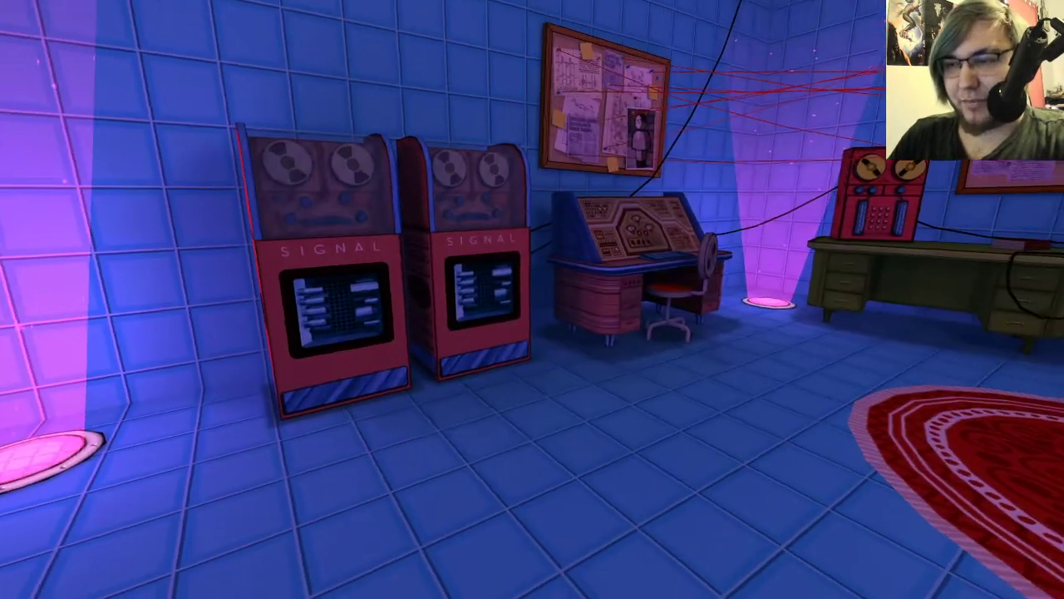
pyautogui.moveTo(532, 300)
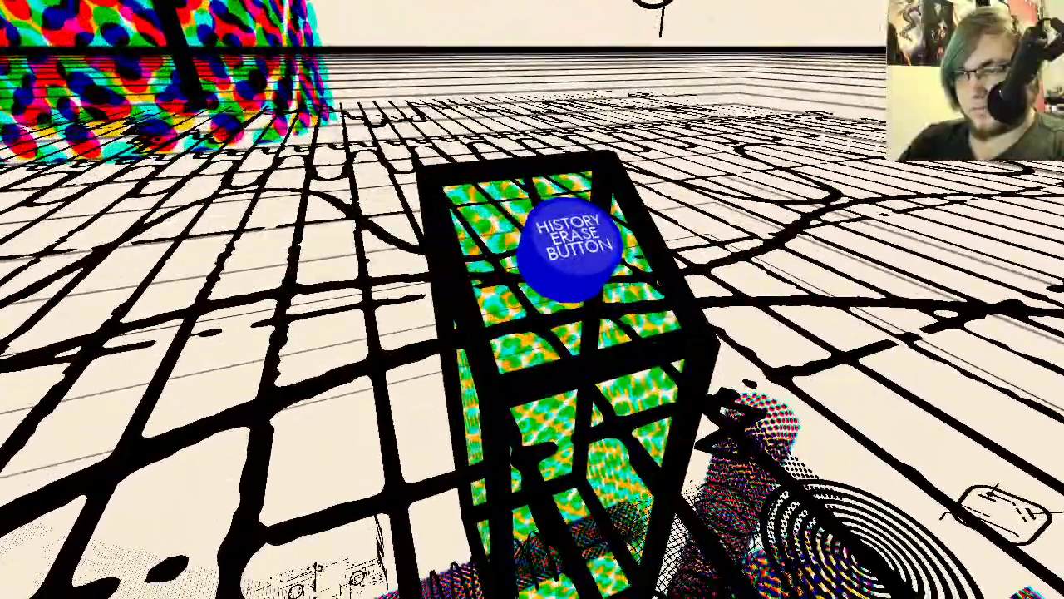
pyautogui.click(569, 247)
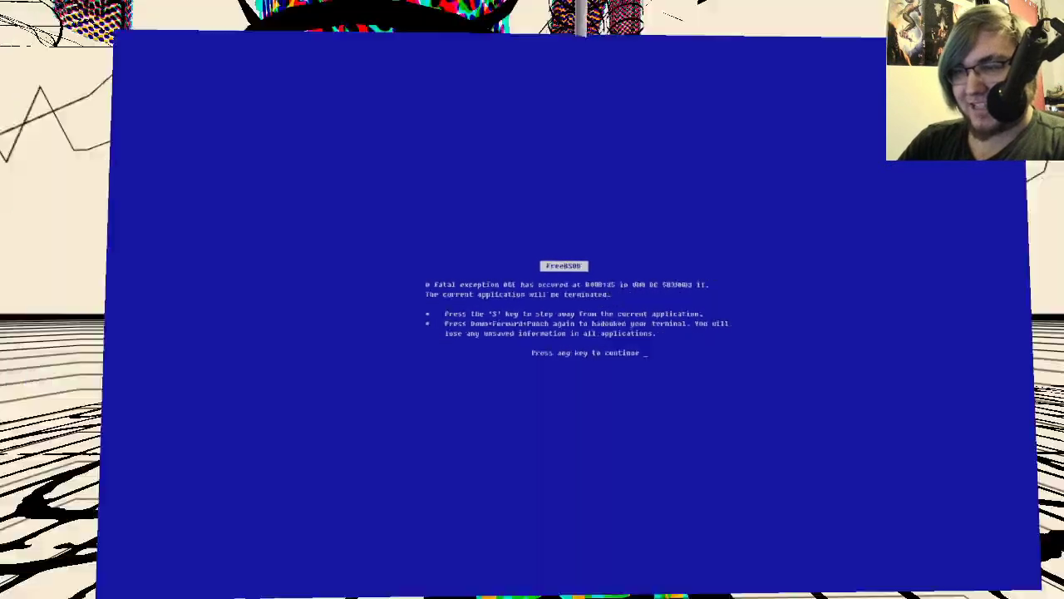
pyautogui.press('enter')
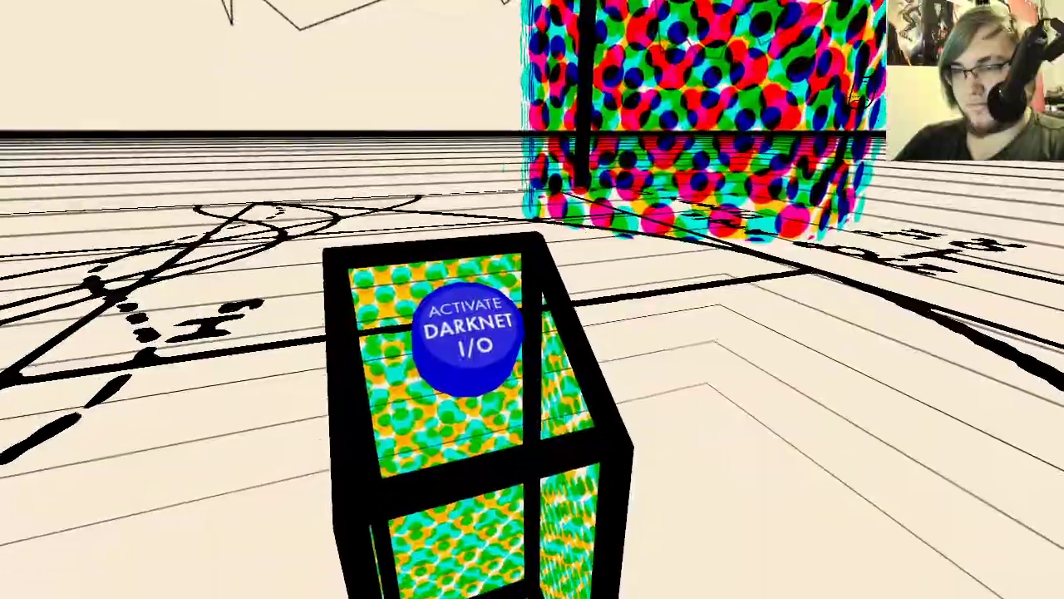
pyautogui.click(467, 341)
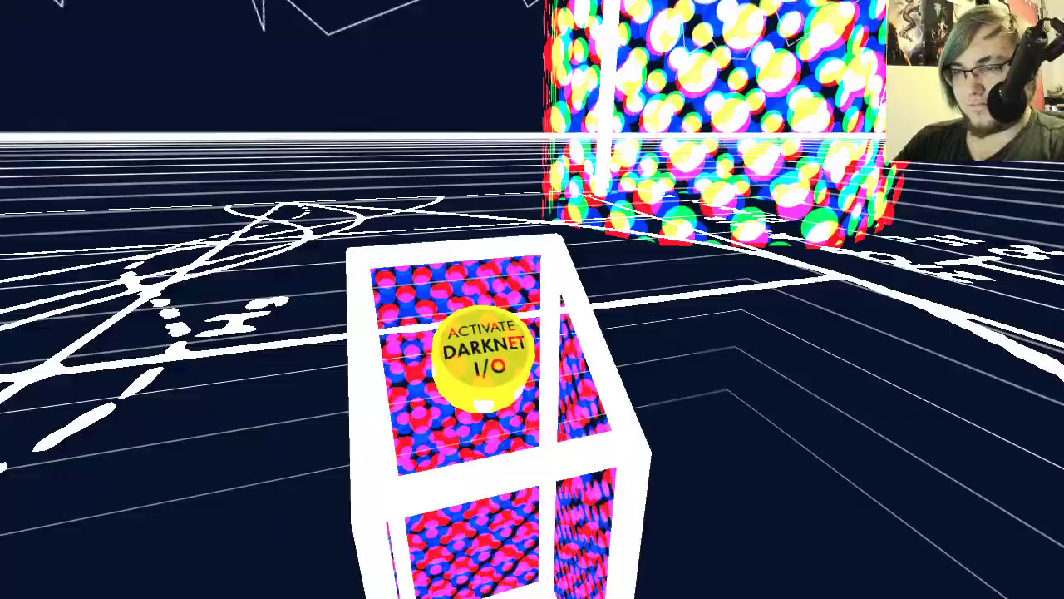